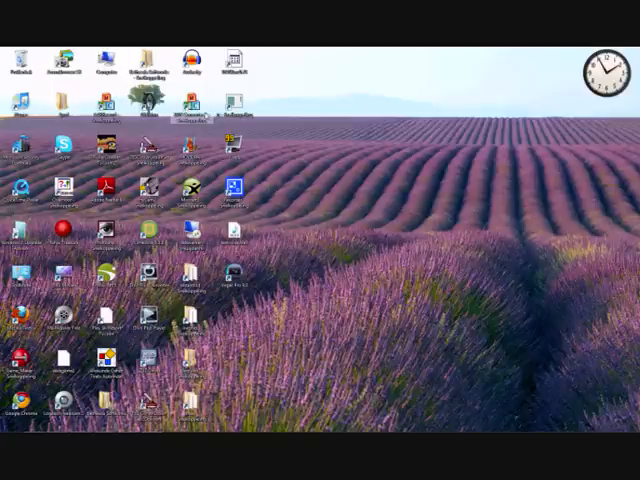
mouse_move(360, 172)
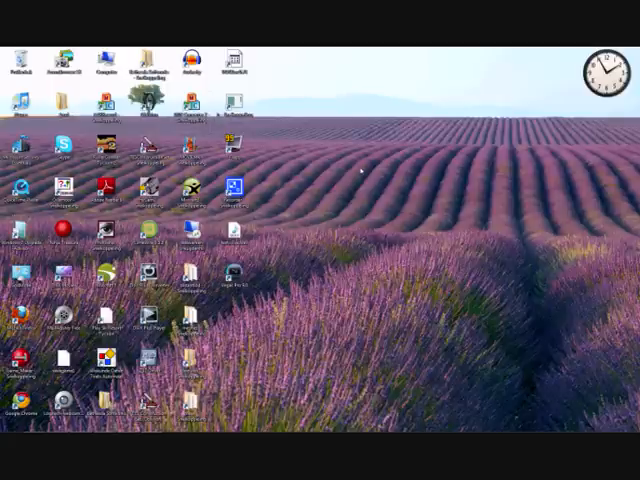
mouse_move(388, 164)
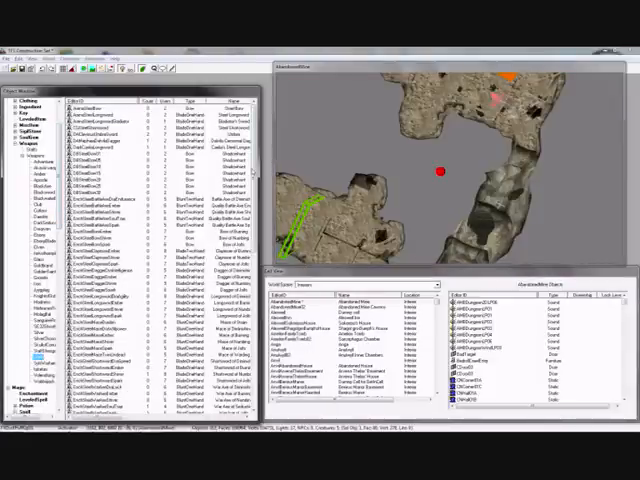
Scroll through the Construction Set object list before closing the editor.
scroll("down", 3)
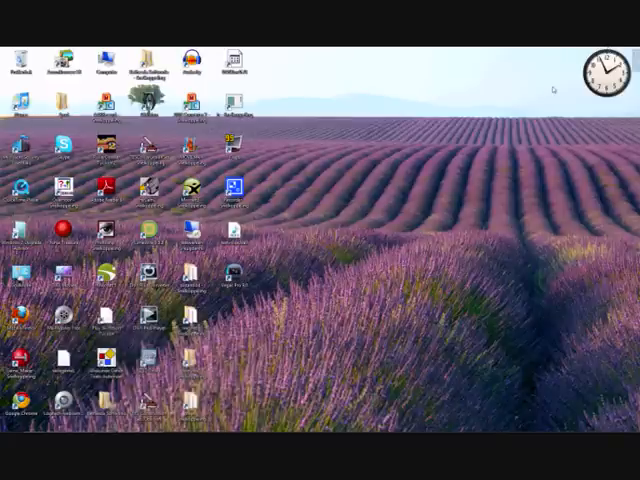
Browse to the game's Data texture folder in Explorer and use its context menu.
left_click(190, 330)
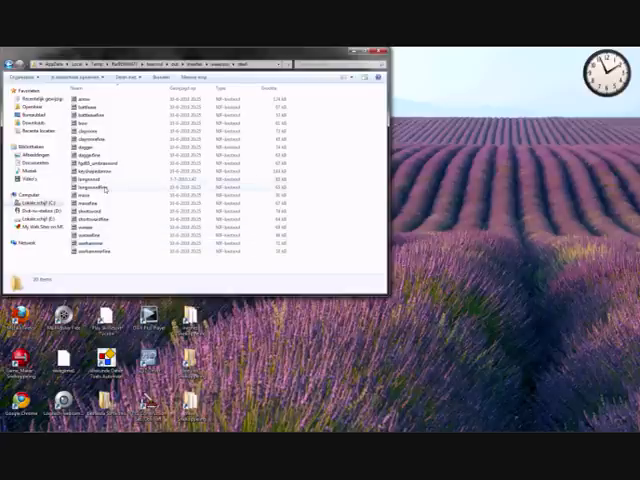
right_click(96, 188)
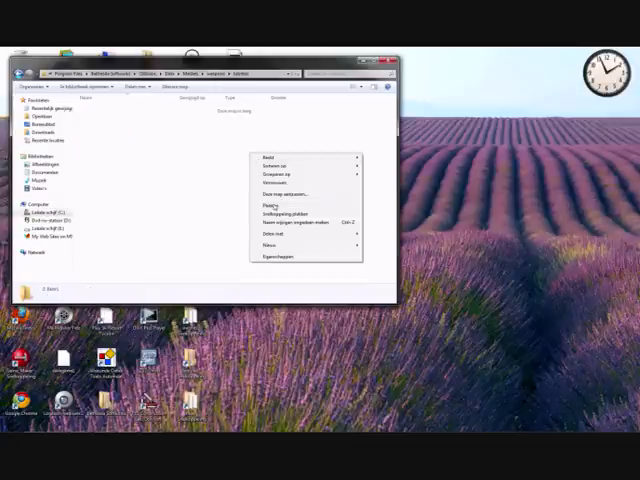
left_click(260, 204)
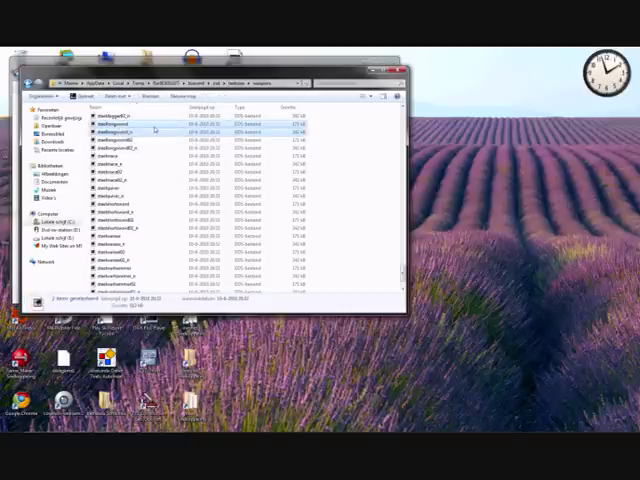
mouse_move(156, 132)
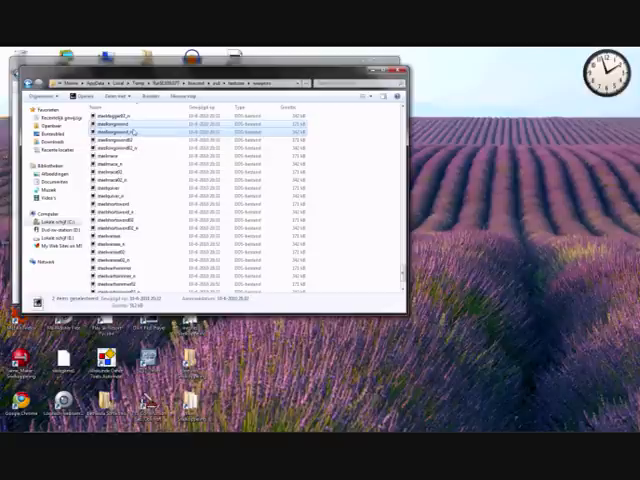
right_click(120, 132)
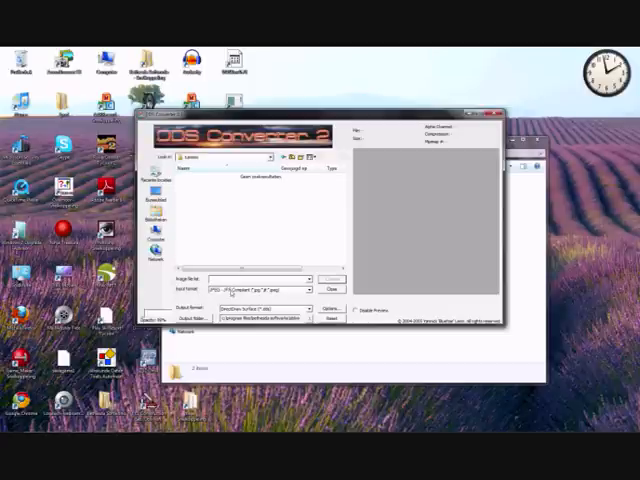
Convert the two listed DDS textures to an editable image format.
left_click(318, 288)
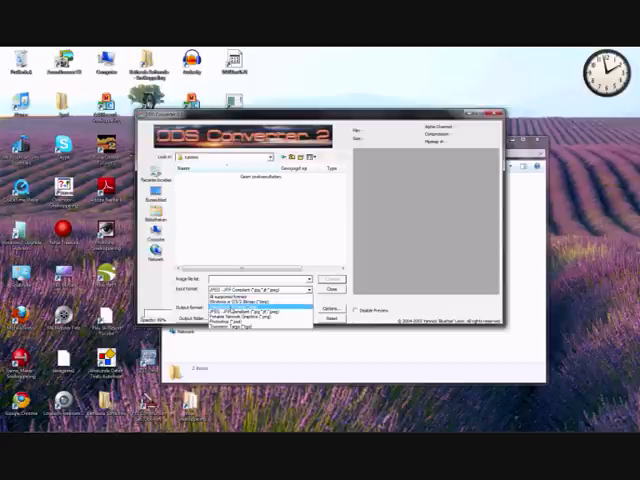
left_click(264, 304)
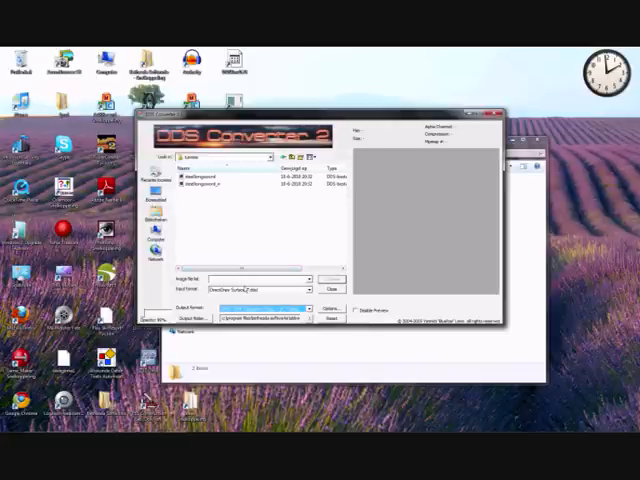
left_click(264, 318)
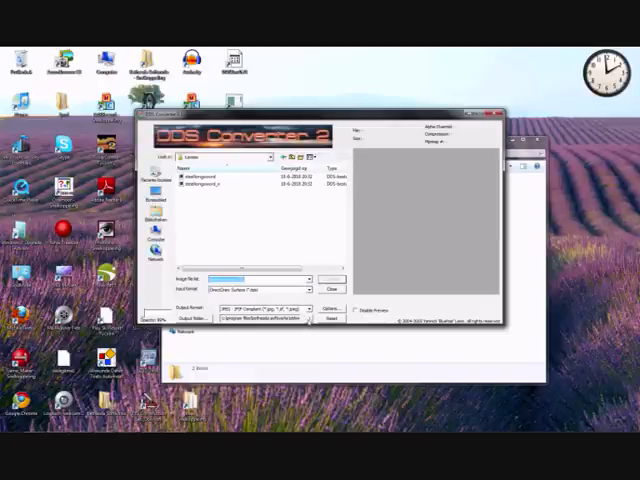
left_click(332, 316)
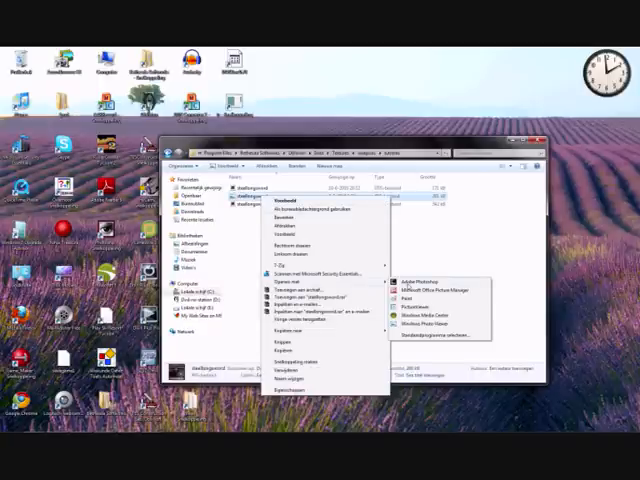
Recolour the longsword blade purple in Photoshop with a Hue/Saturation shift.
left_click(412, 282)
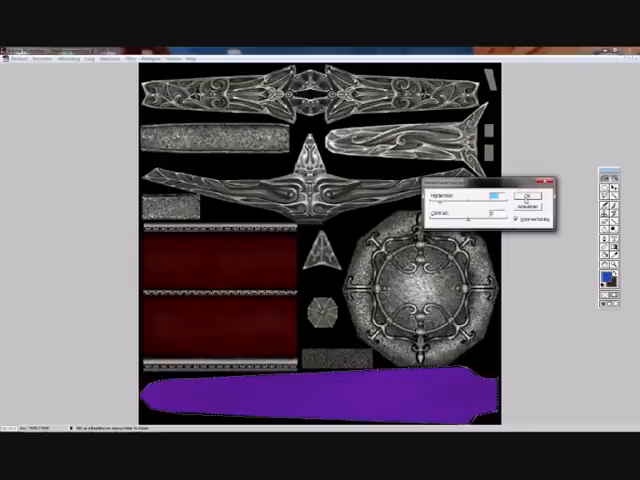
left_click(520, 192)
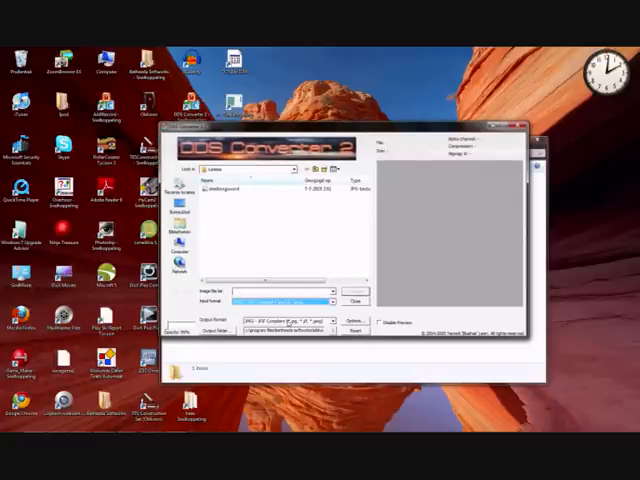
Convert the edited longsword texture back to DDS with the compression settings confirmed.
left_click(330, 322)
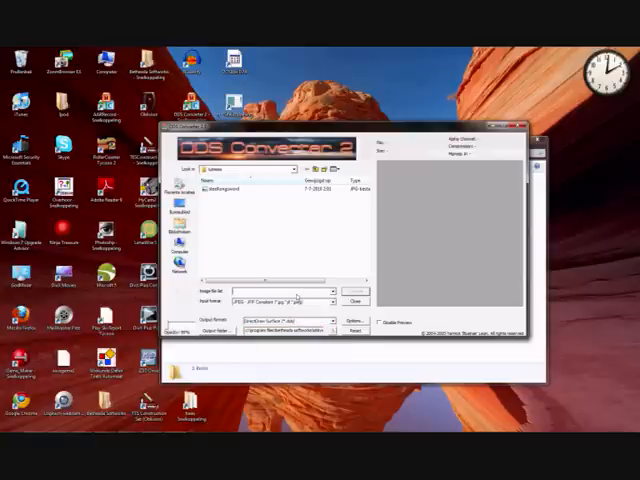
left_click(332, 292)
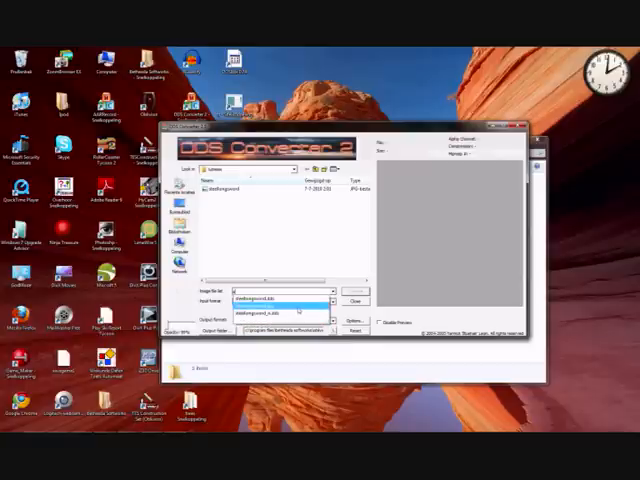
left_click(280, 300)
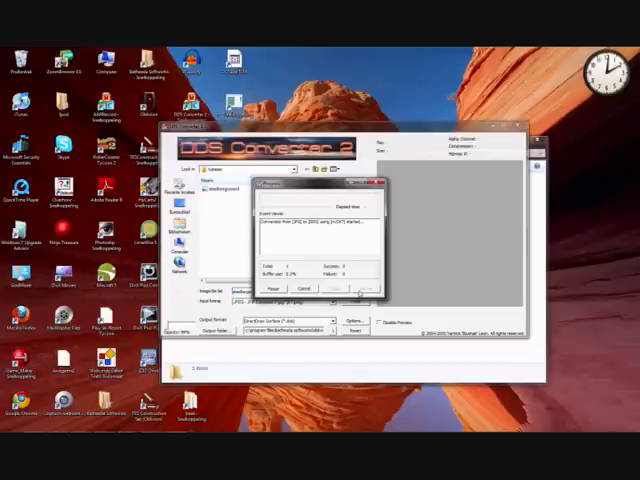
left_click(354, 288)
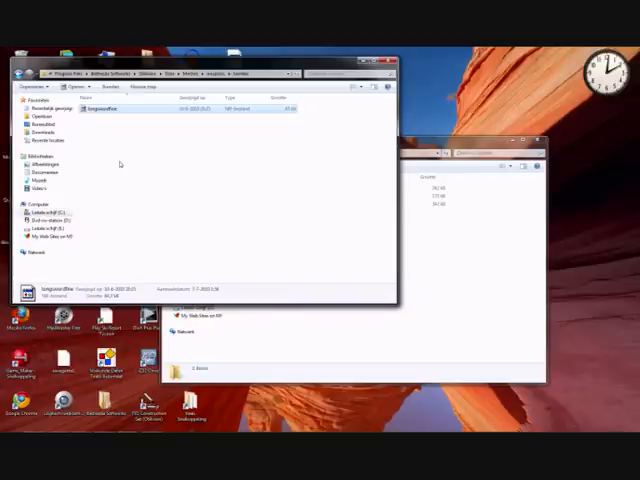
mouse_move(112, 110)
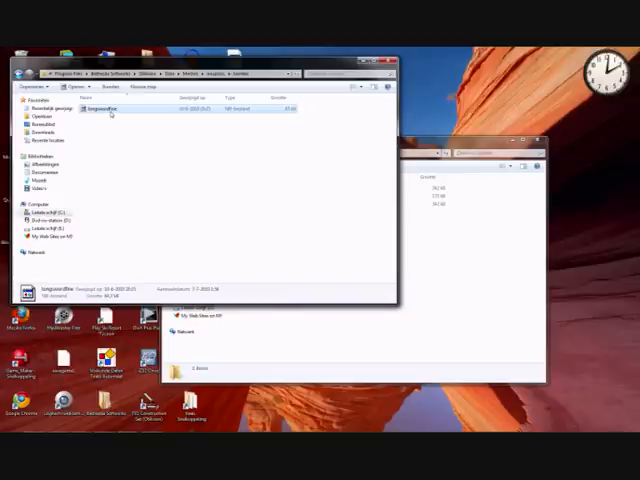
Repoint the longsword mesh's texture paths with NifTextureReplacer, then select the weapon in the Construction Set.
double_click(96, 108)
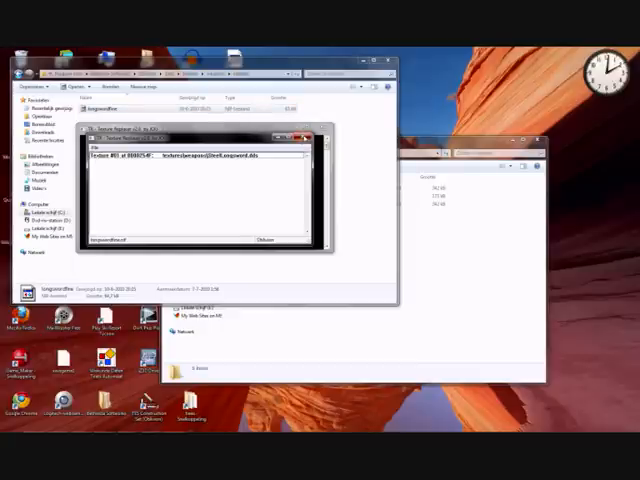
left_click(308, 136)
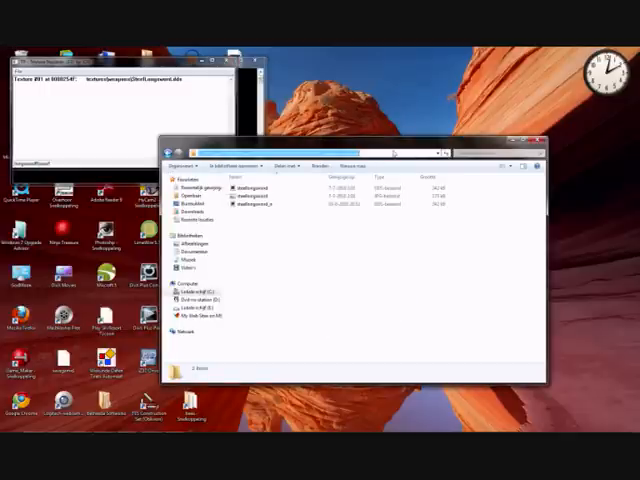
left_click(300, 152)
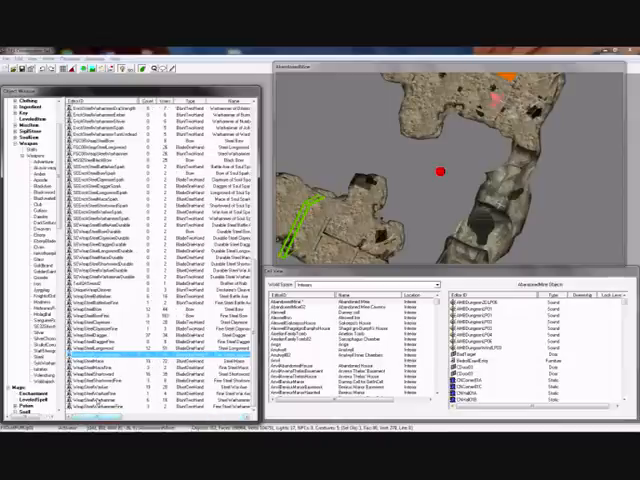
left_click(120, 316)
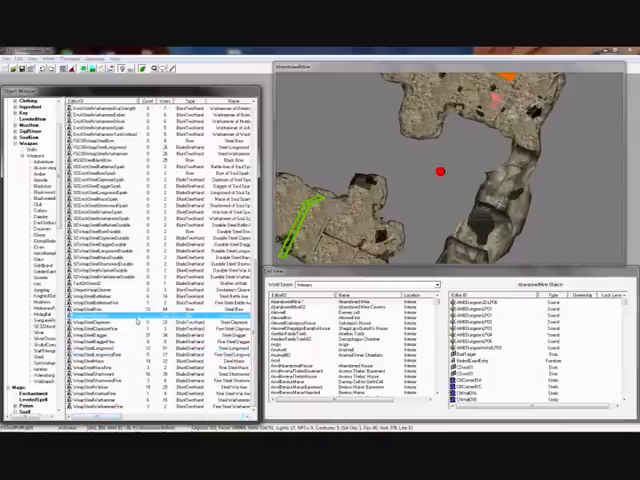